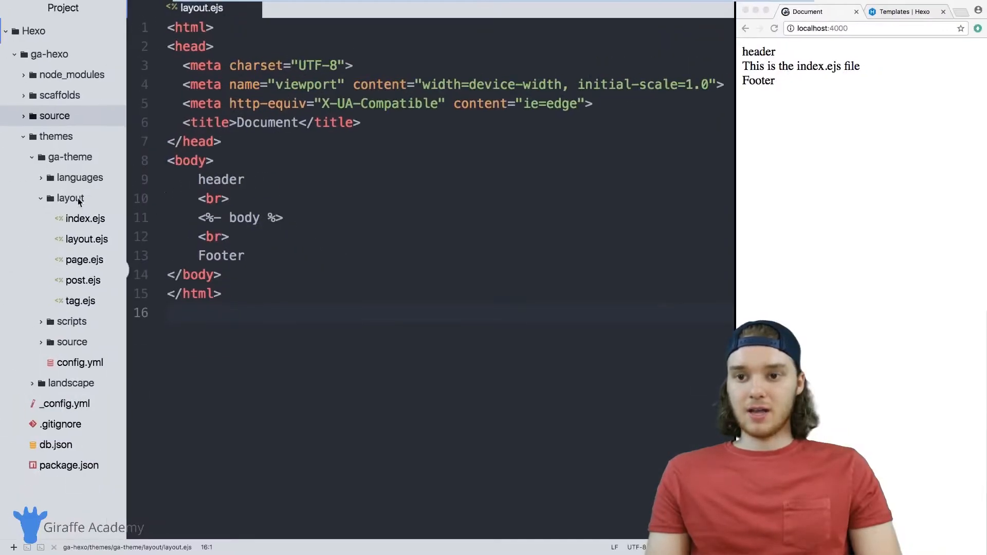
# Create a partial folder under layout and begin a new header.ejs file inside it.
pyautogui.rightClick(68, 197)
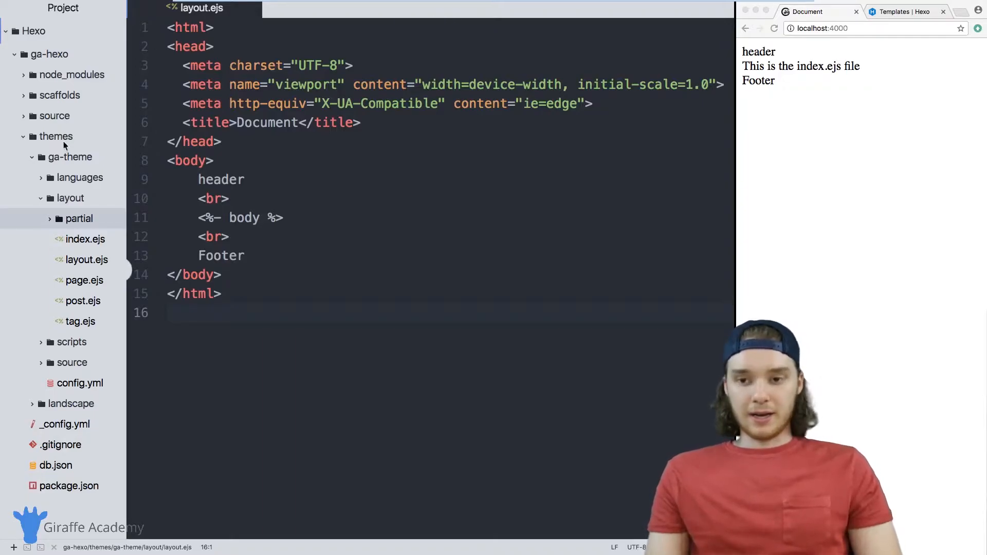
pyautogui.moveTo(79, 218)
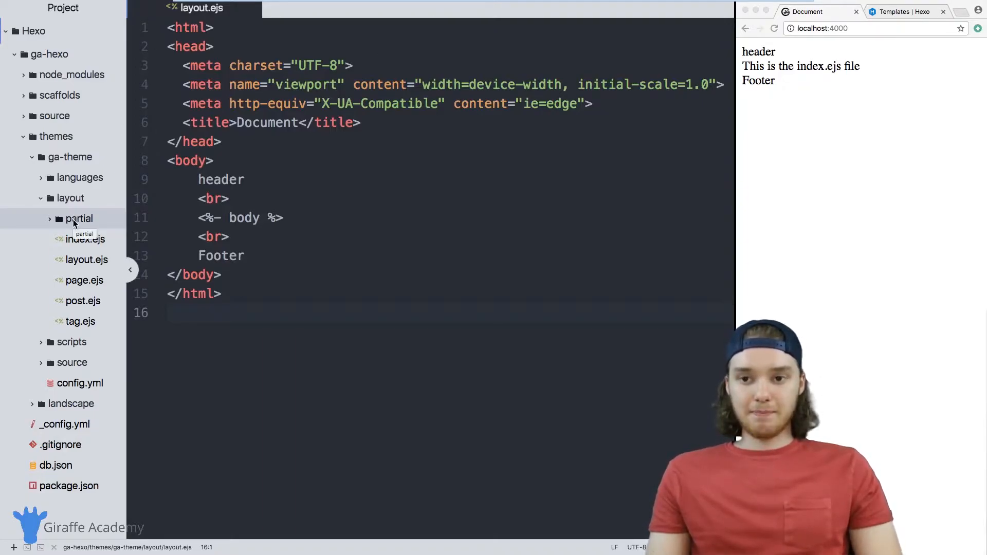
pyautogui.rightClick(78, 218)
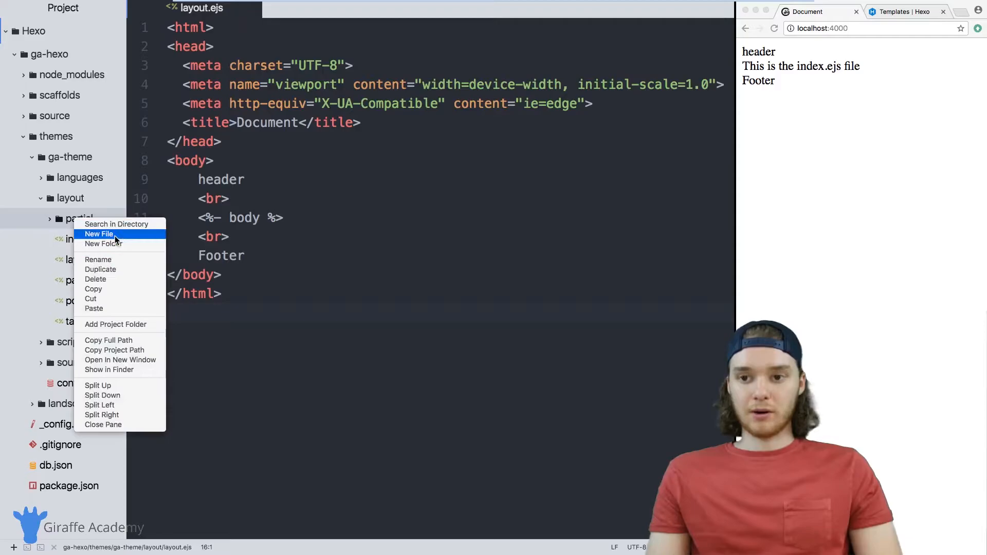
pyautogui.click(99, 233)
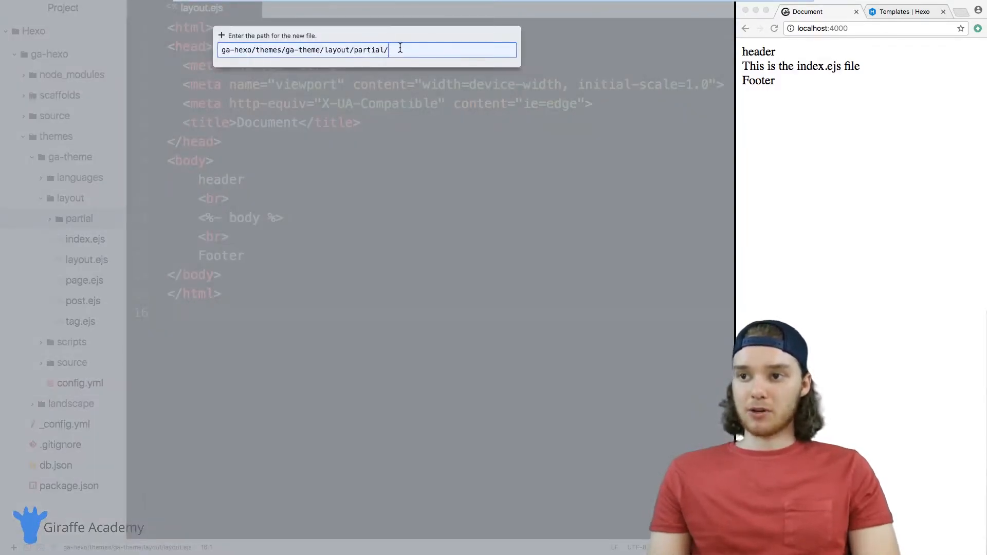
pyautogui.write('heade')
pyautogui.write('<h1></h1>')
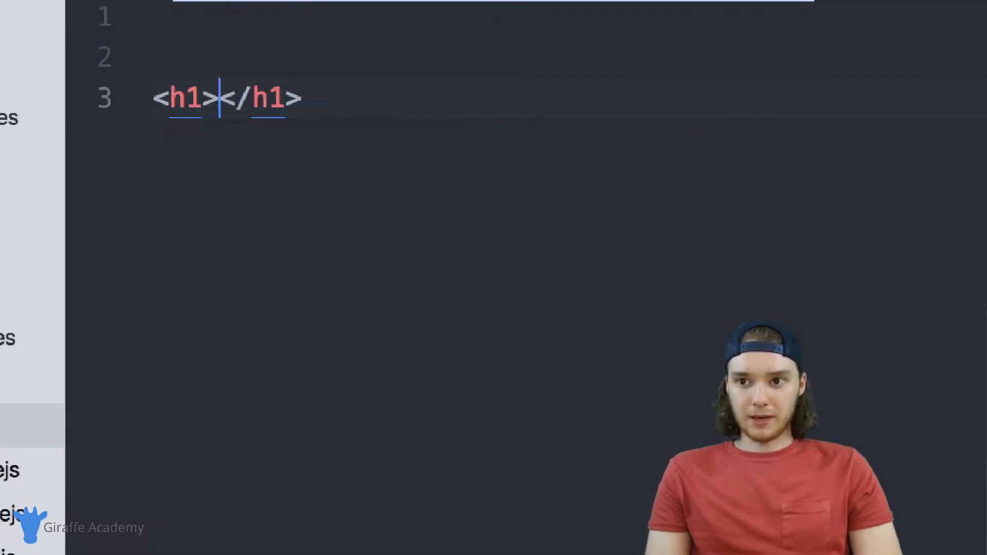
# Fill header.ejs with an h1 'Mikes Website' followed by <hr> and an expanded br tag.
pyautogui.write('Mike')
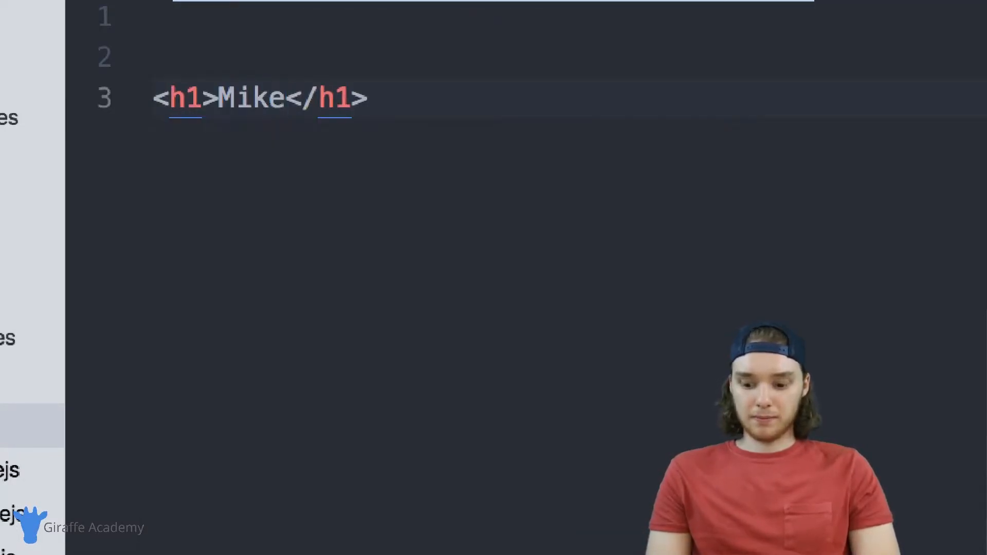
pyautogui.write('s WEbsit')
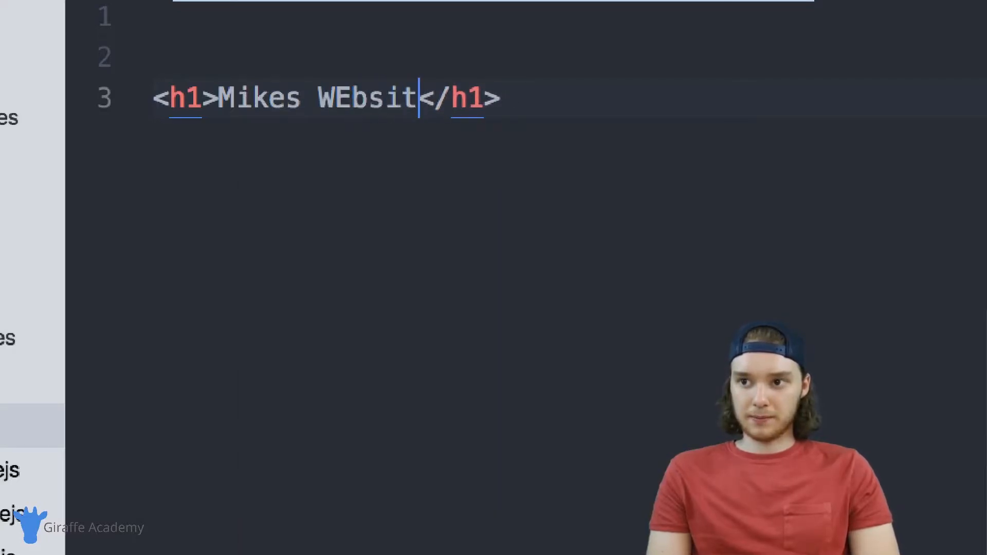
pyautogui.write('Website')
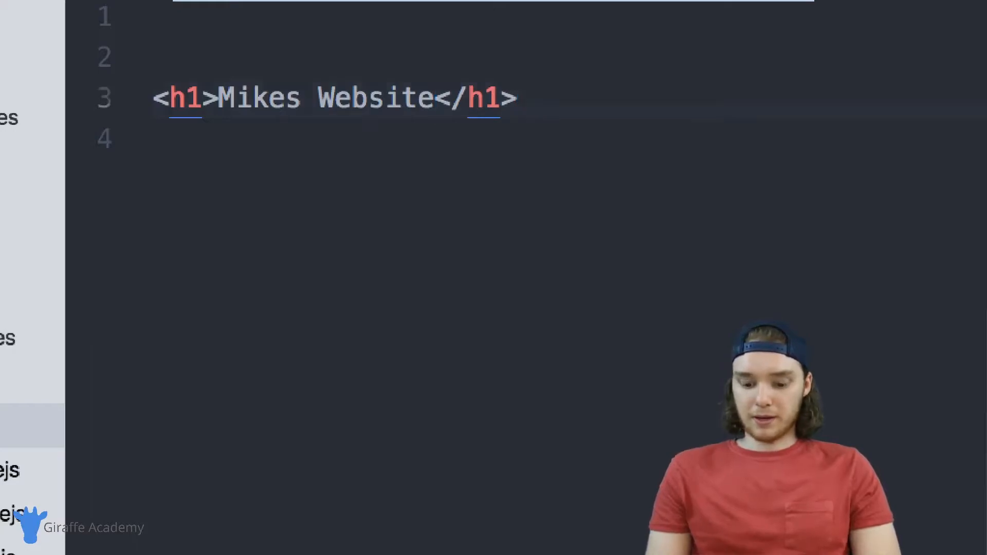
pyautogui.write('<hr> br')
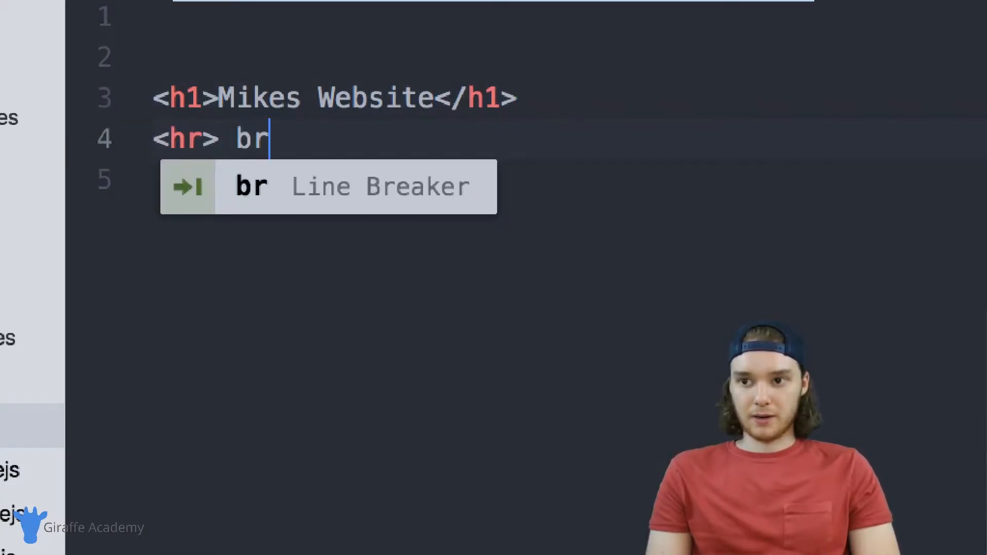
pyautogui.press('Tab')
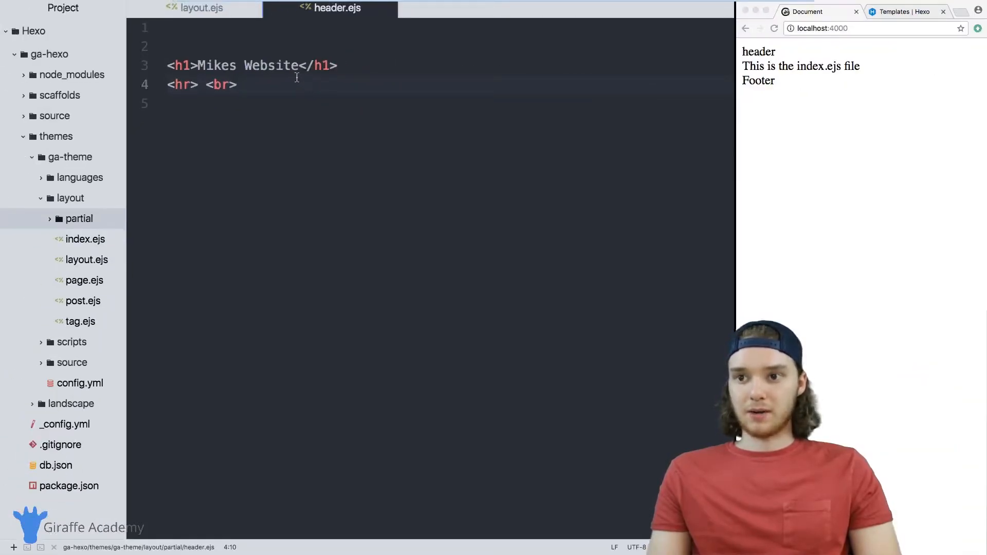
pyautogui.moveTo(108, 279)
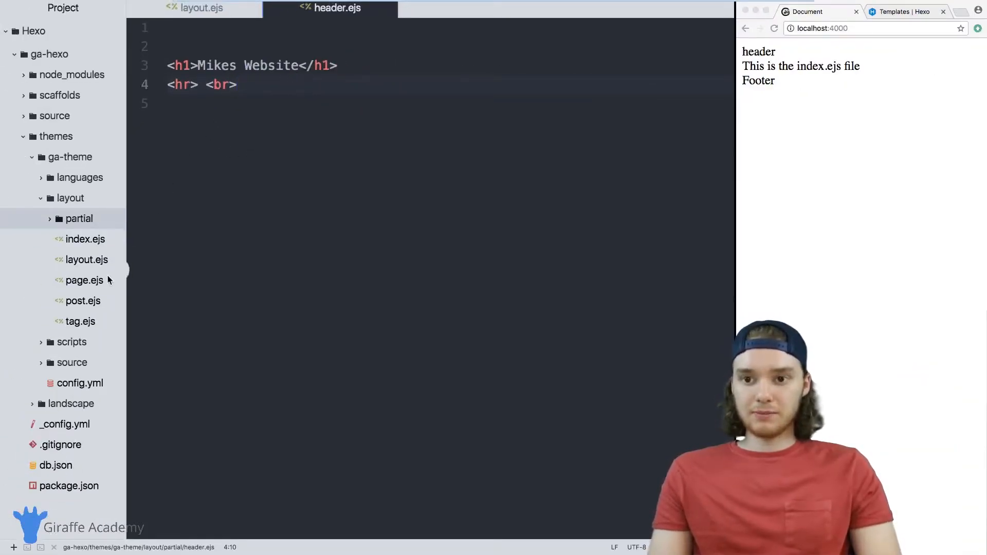
# In layout.ejs, replace the header placeholder with <%- partial('partial/header') %>.
pyautogui.click(194, 9)
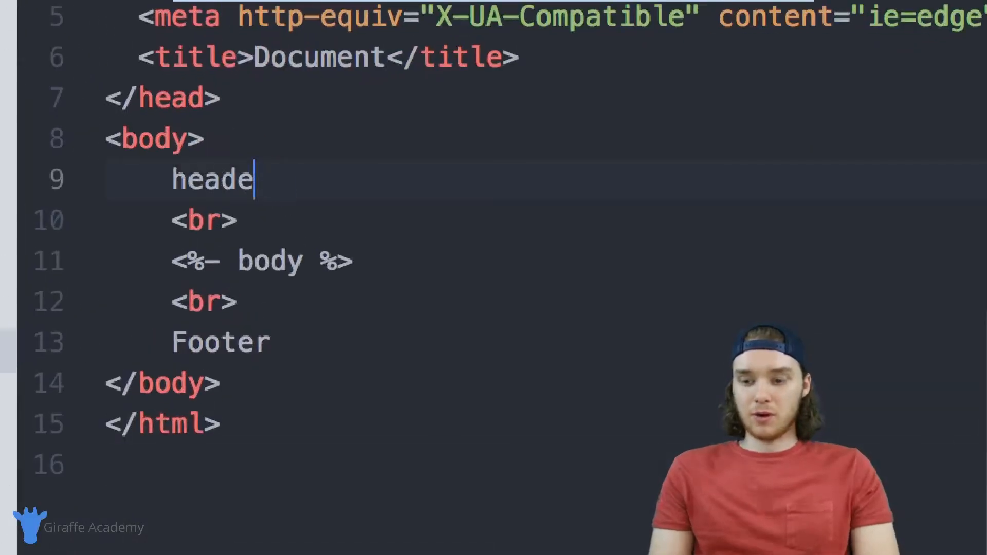
pyautogui.press('Backspace')
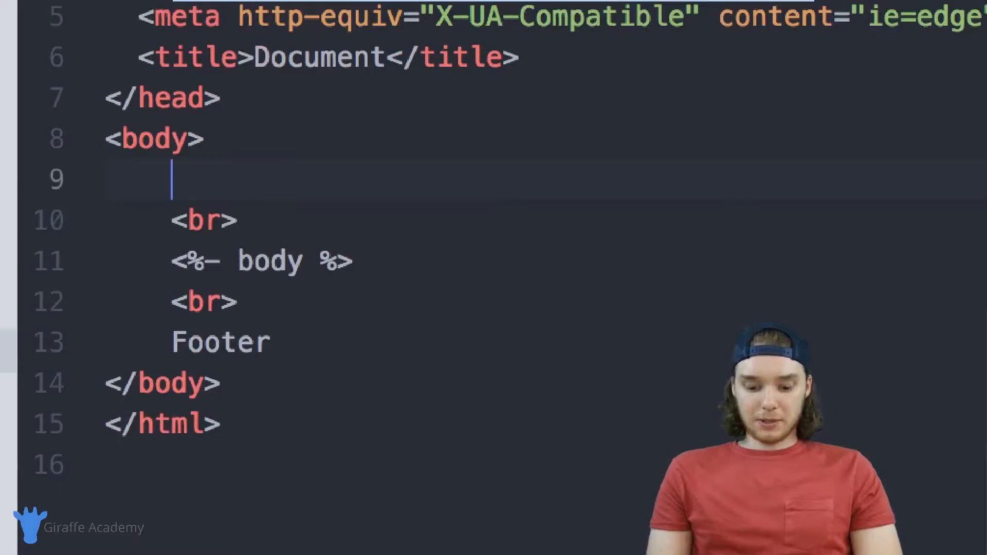
pyautogui.write('<%')
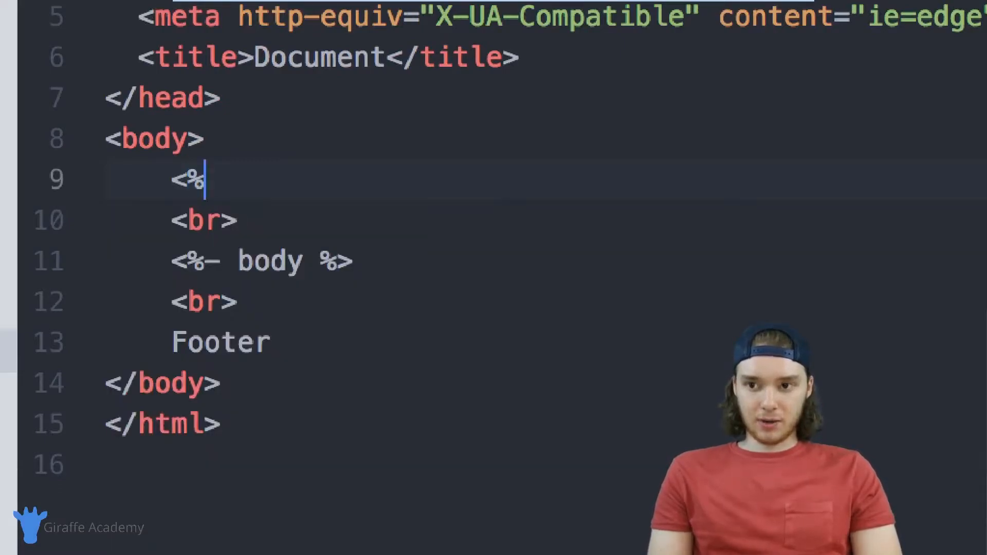
pyautogui.write('-')
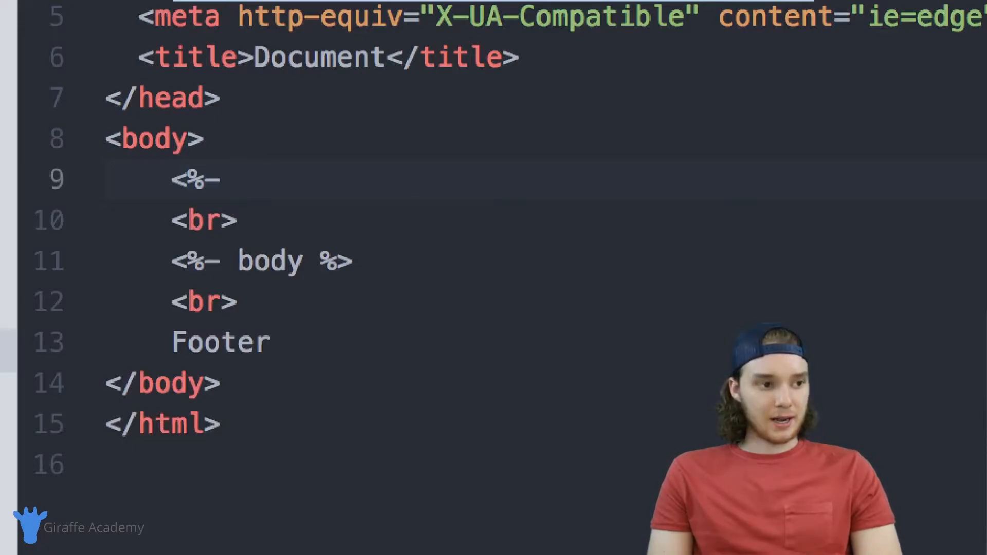
pyautogui.write('partial')
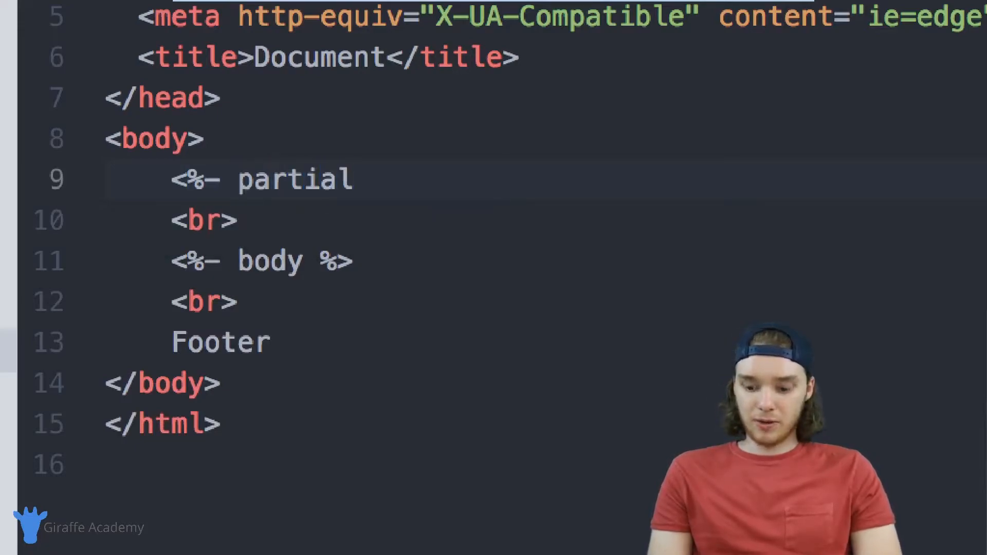
pyautogui.write('()')
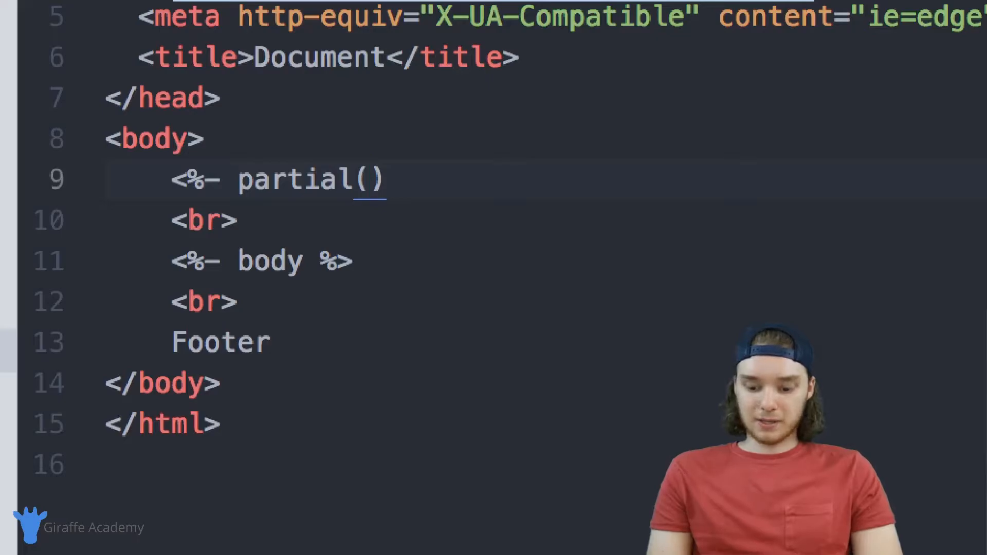
pyautogui.write("'partial'")
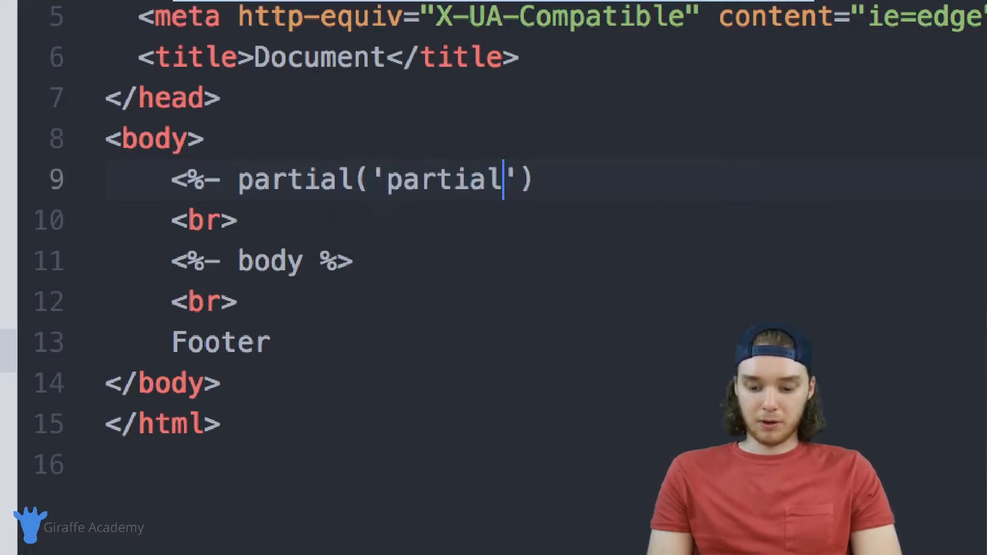
pyautogui.write('/header')
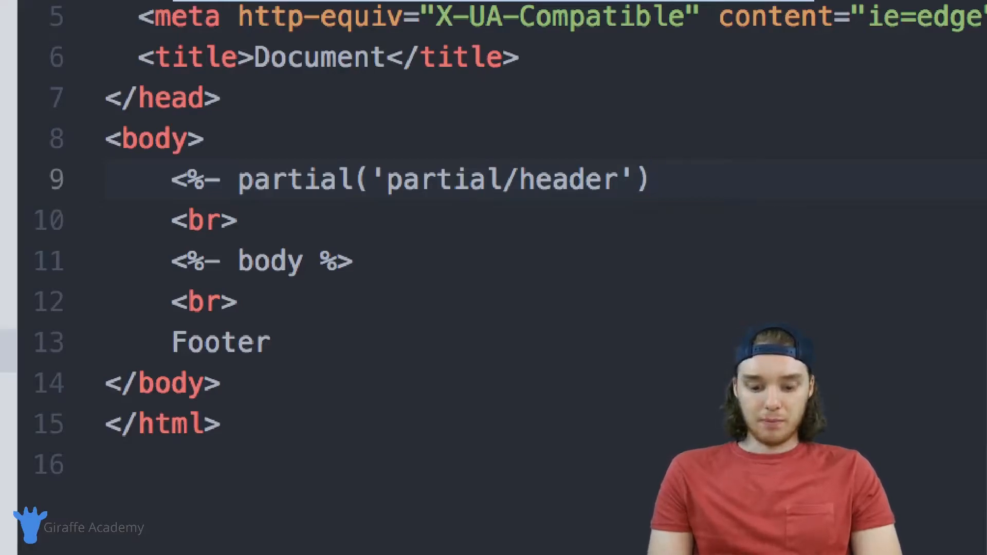
pyautogui.write('%>')
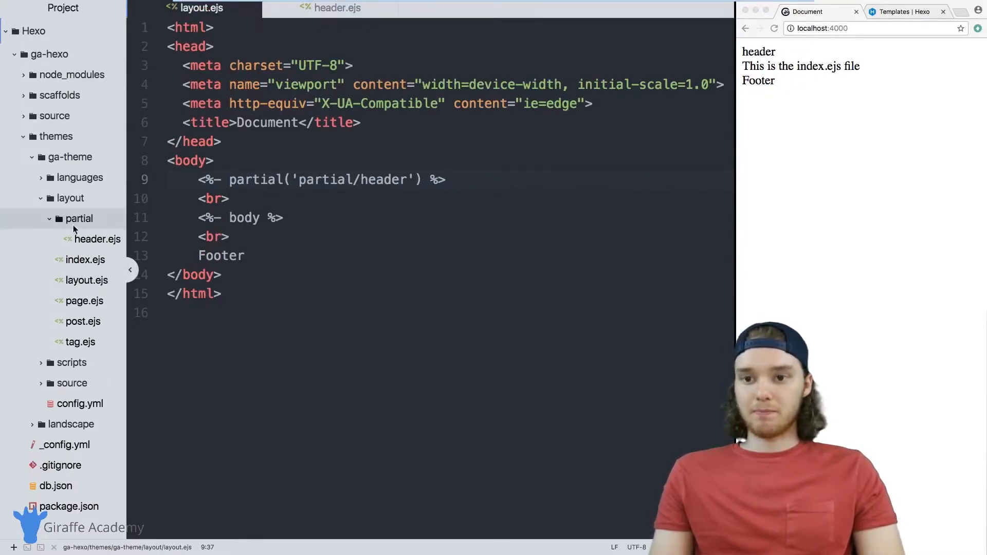
pyautogui.moveTo(95, 239)
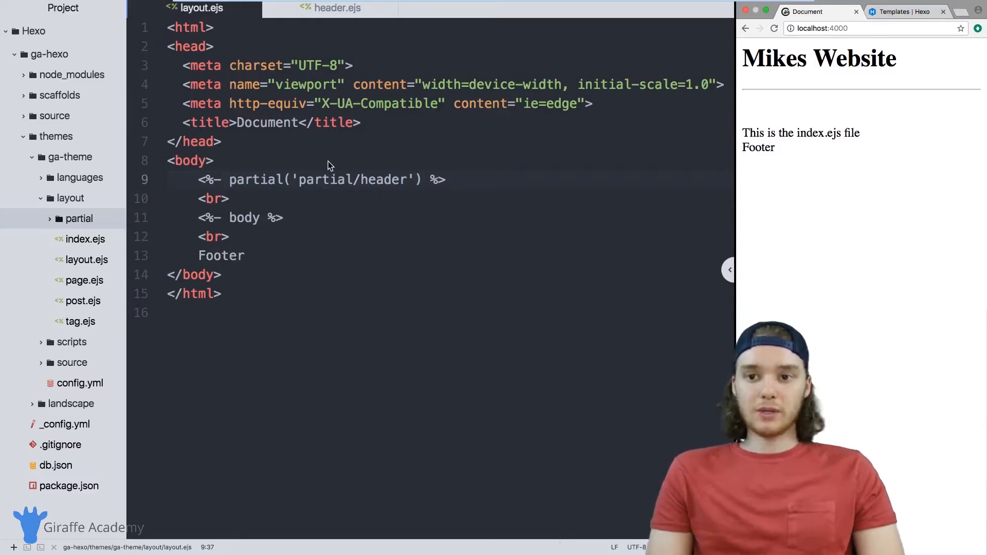
pyautogui.moveTo(464, 187)
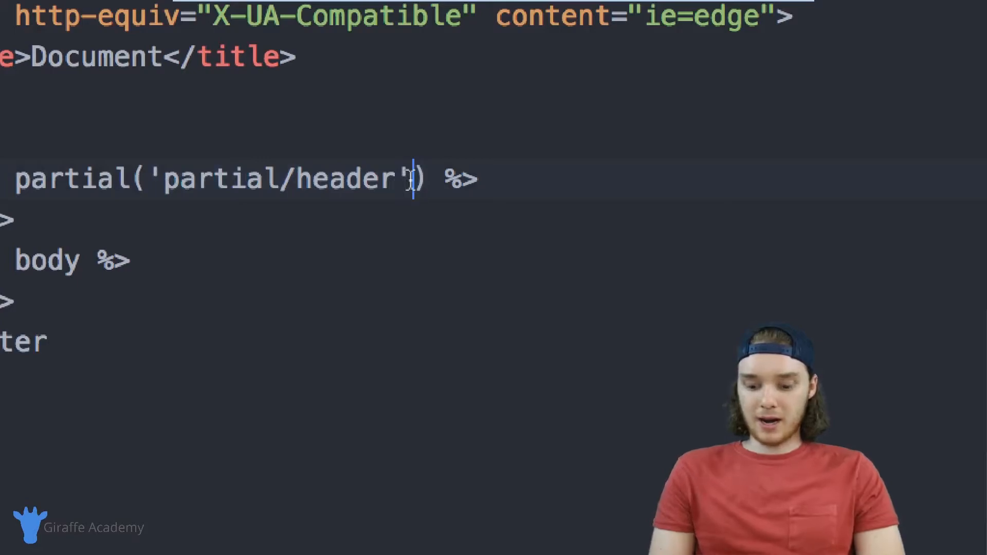
# Add {title: 'hello world'} as the second argument of the header partial call.
pyautogui.write(', {}')
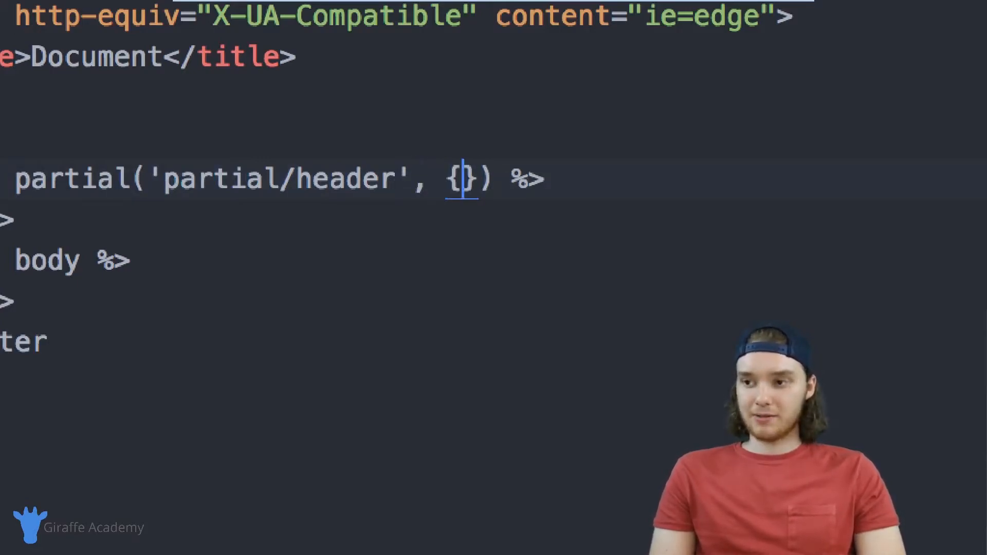
pyautogui.write('title:')
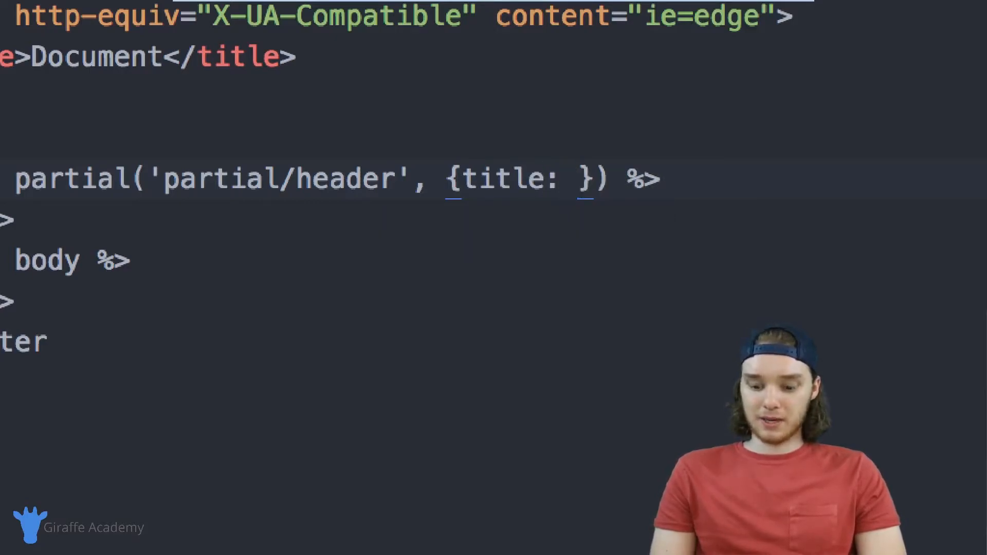
pyautogui.write("'hello'")
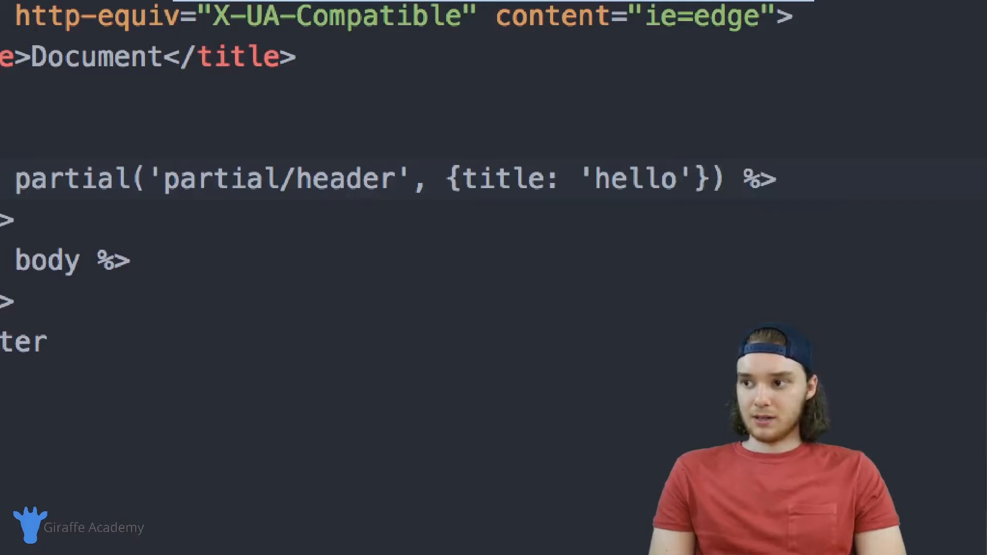
pyautogui.write('world')
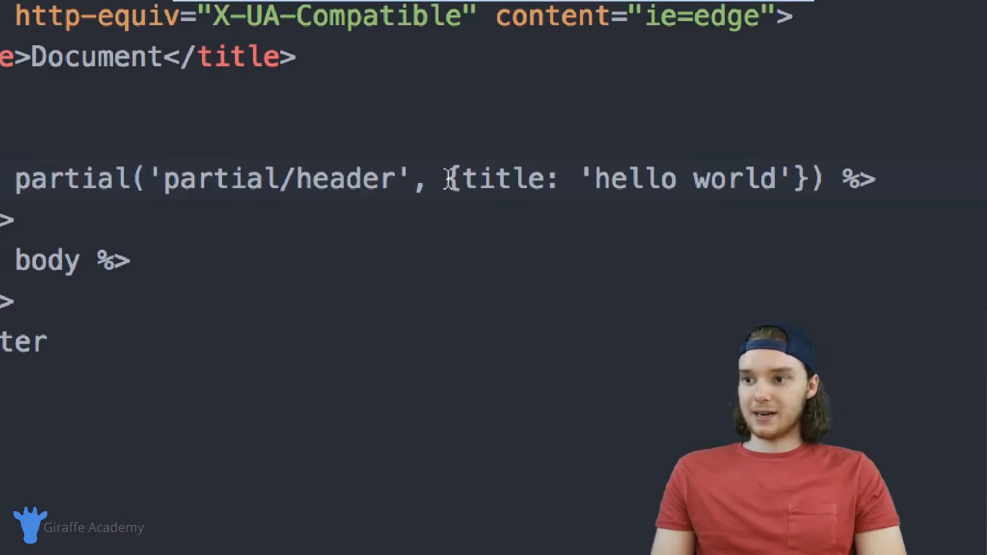
pyautogui.moveTo(448, 178); pyautogui.dragTo(812, 178)
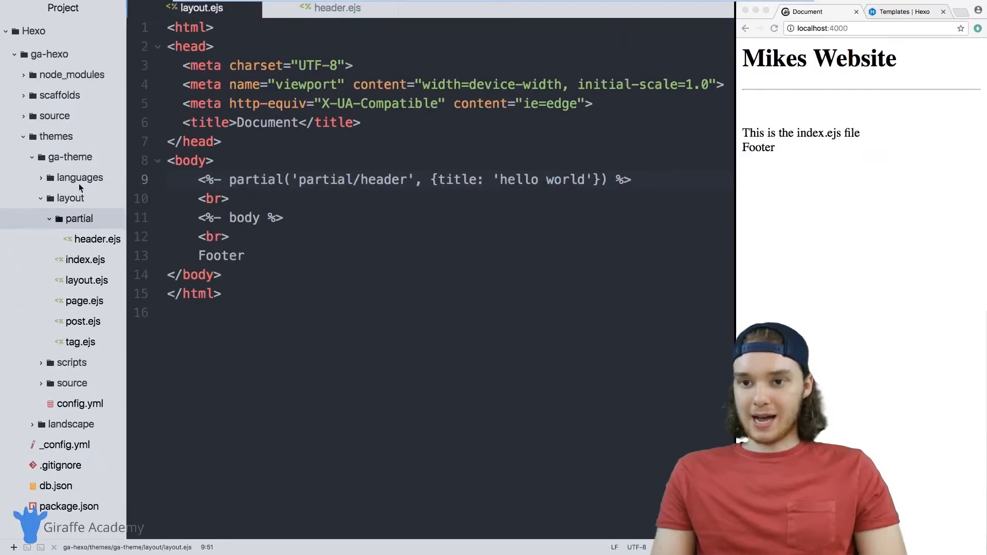
# In header.ejs, replace 'Mikes Website' inside the h1 with <%= title %>.
pyautogui.click(337, 8)
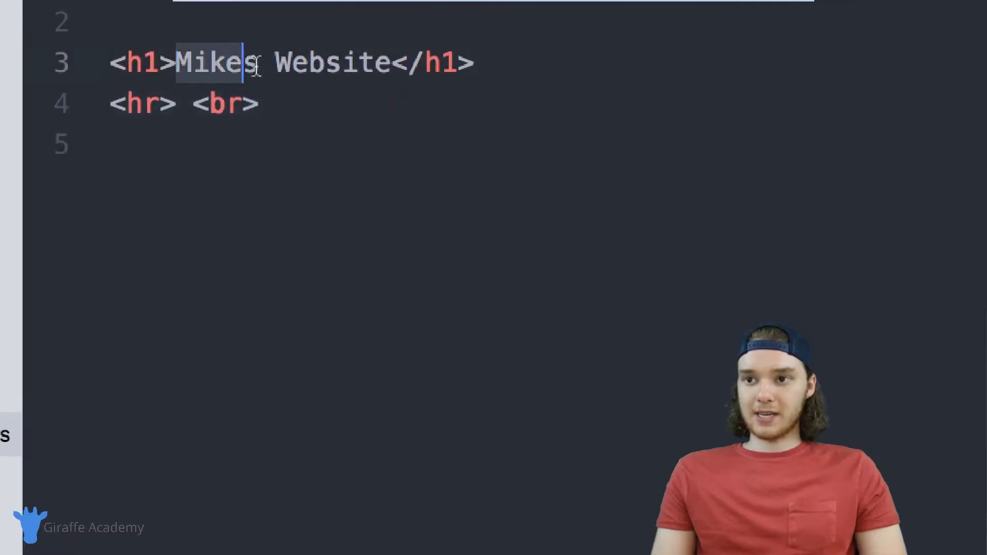
pyautogui.moveTo(241, 62); pyautogui.dragTo(393, 63)
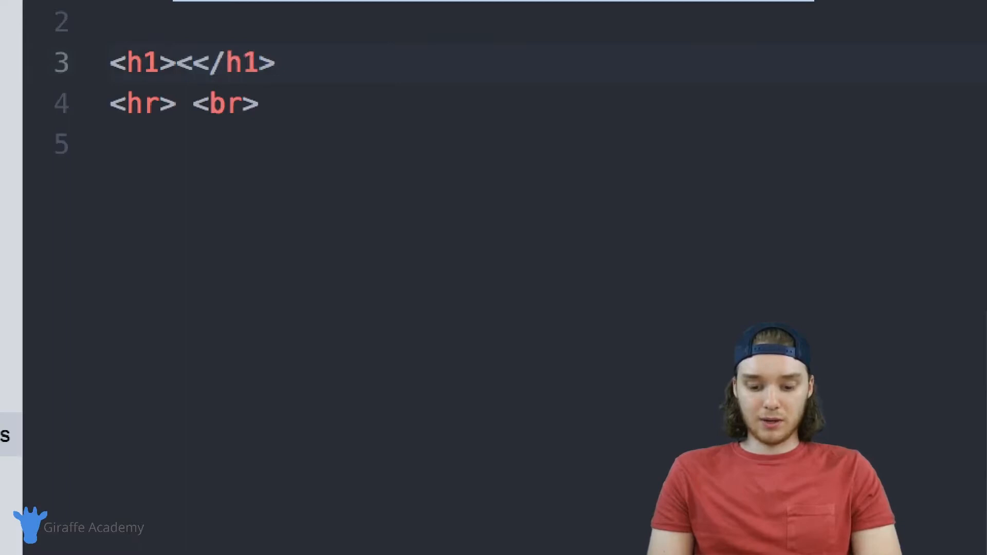
pyautogui.write('%')
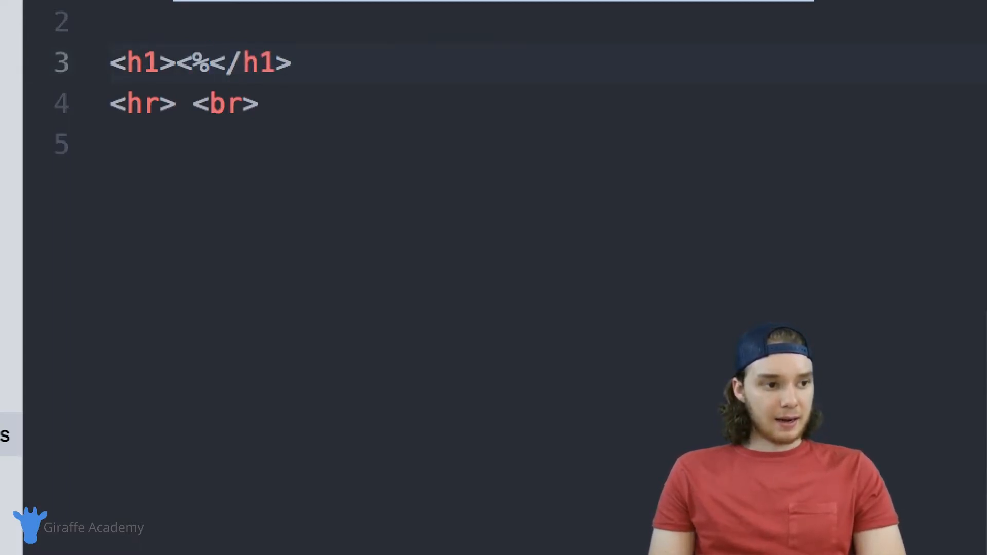
pyautogui.write('=')
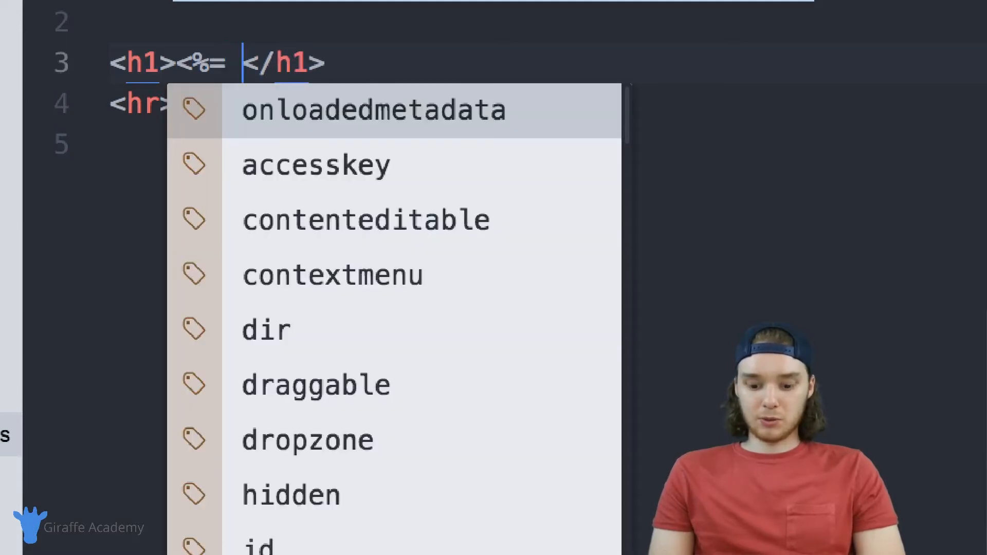
pyautogui.write('title %')
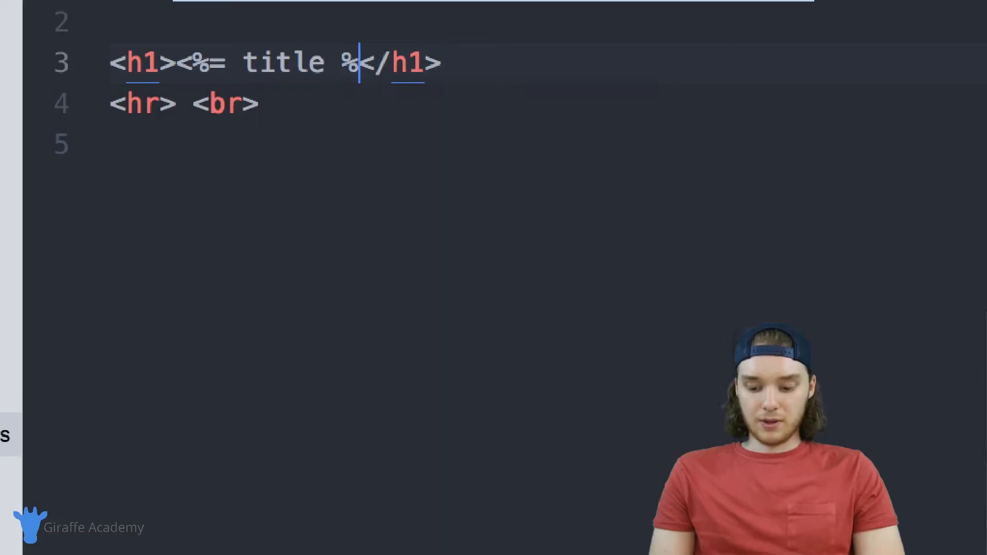
pyautogui.write('>')
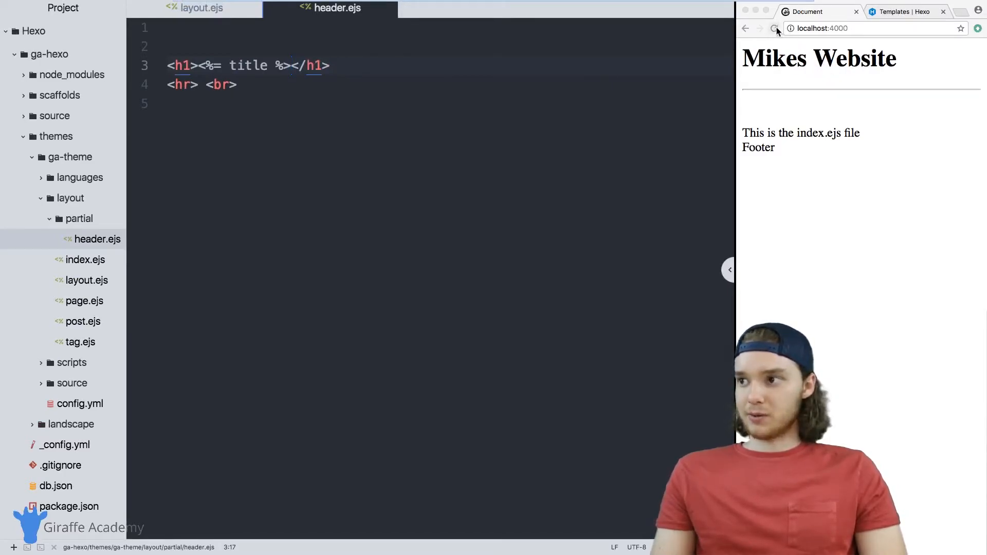
# Reload the browser to show the hello world heading, then select the title output in the h1.
pyautogui.click(774, 29)
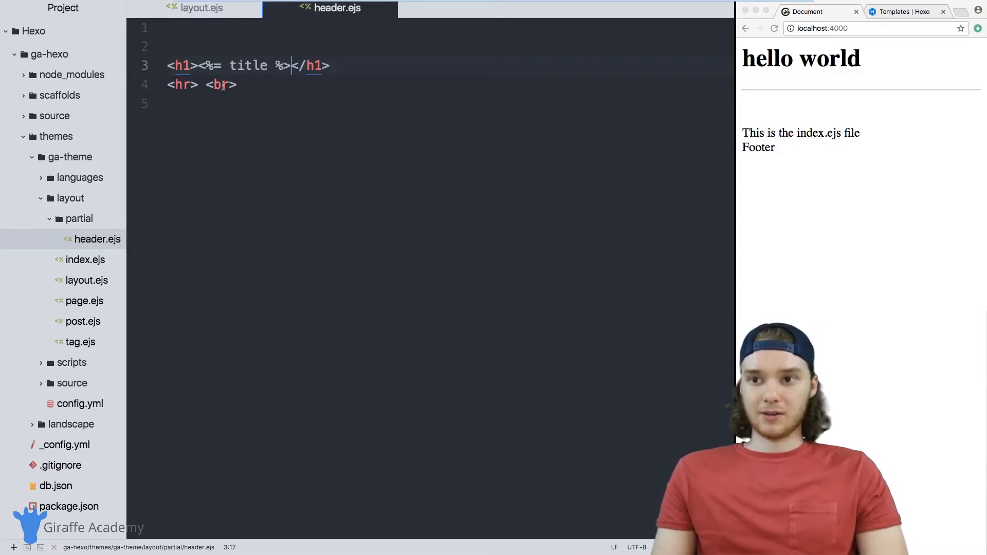
pyautogui.moveTo(203, 66); pyautogui.dragTo(290, 66)
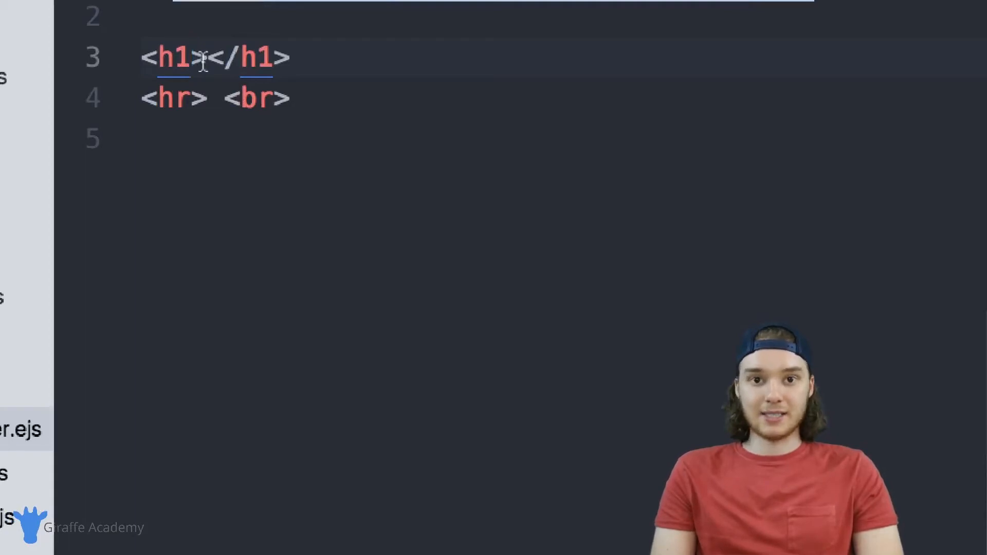
# Give the h1 style="color:<%= title %>;" and the text 'Header of the page'.
pyautogui.write('style')
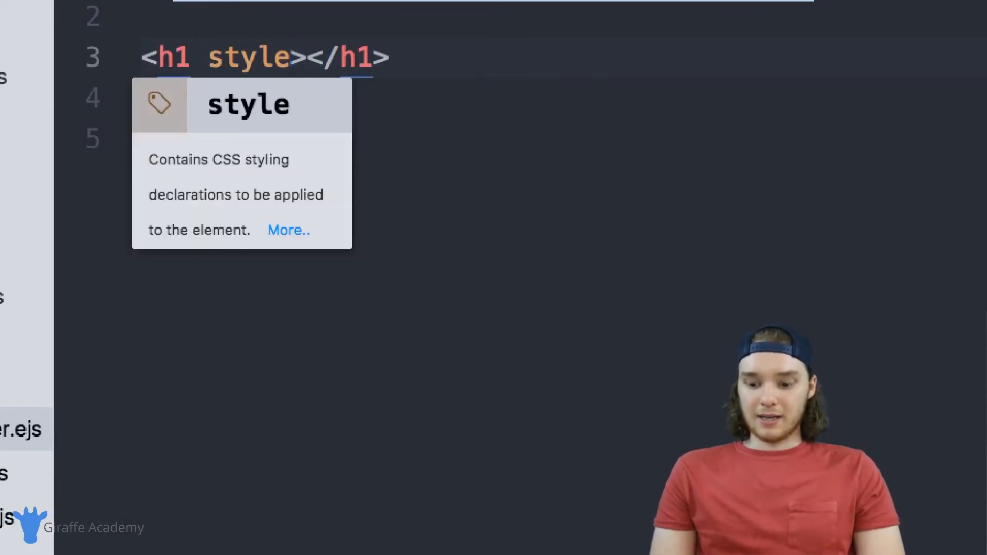
pyautogui.write('="c"')
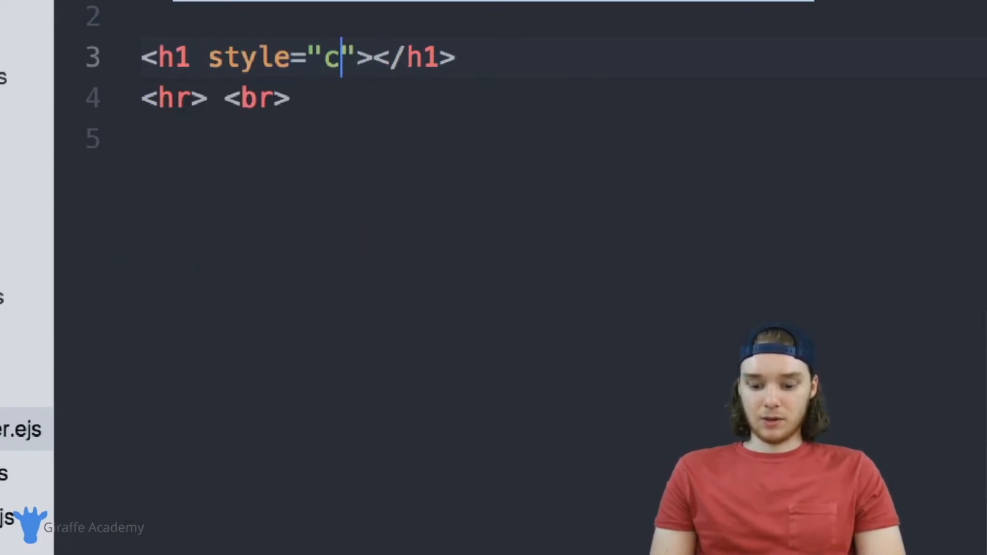
pyautogui.write('olor:')
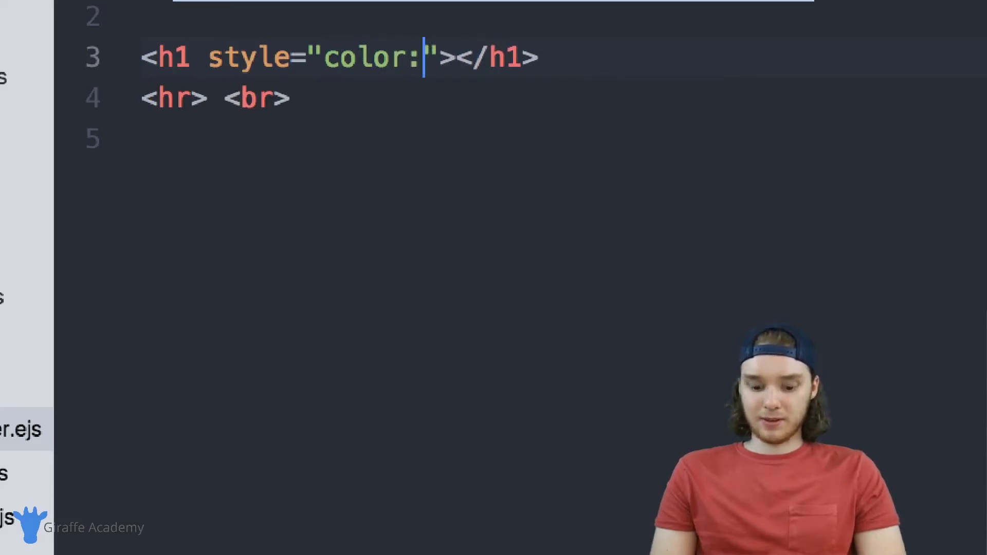
pyautogui.write('<%= title %>;')
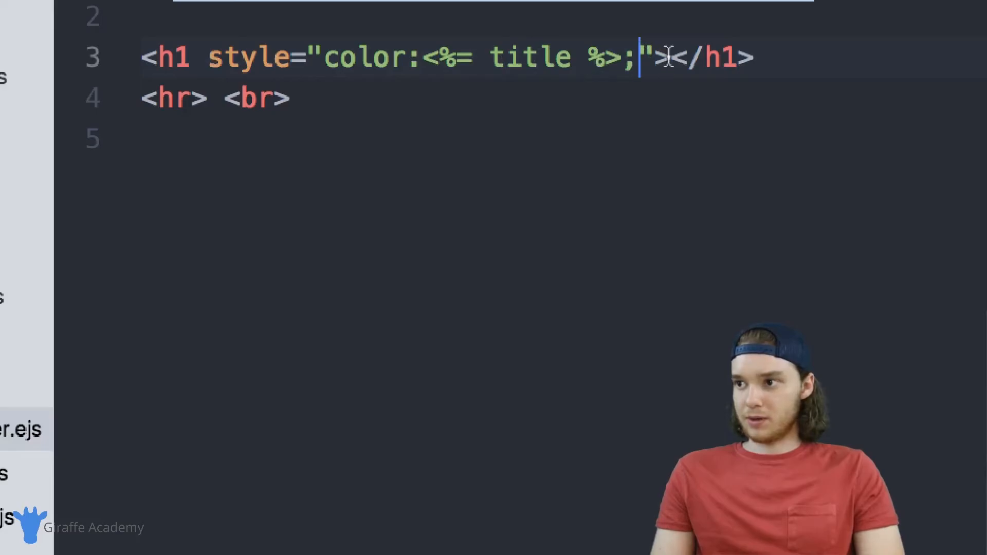
pyautogui.write('Header')
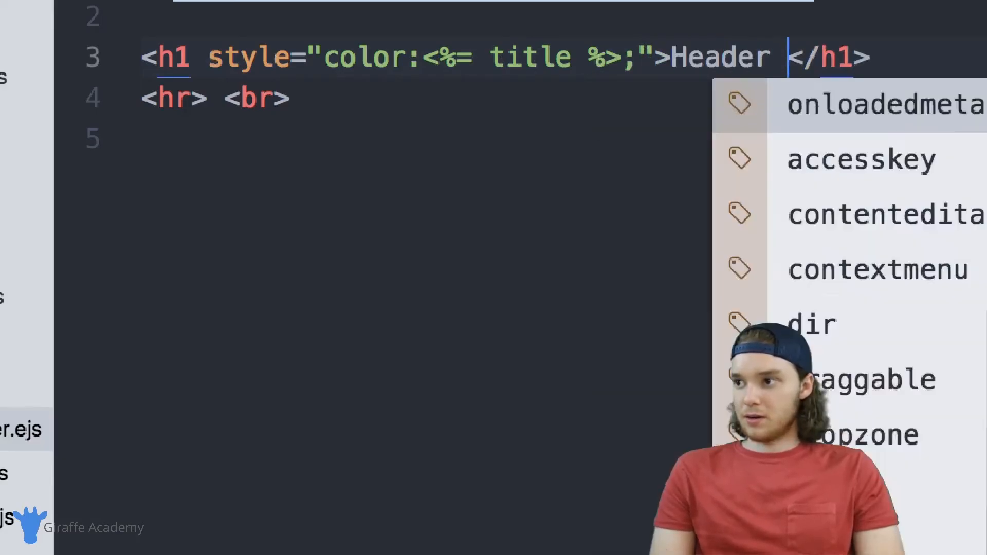
pyautogui.write('of the page')
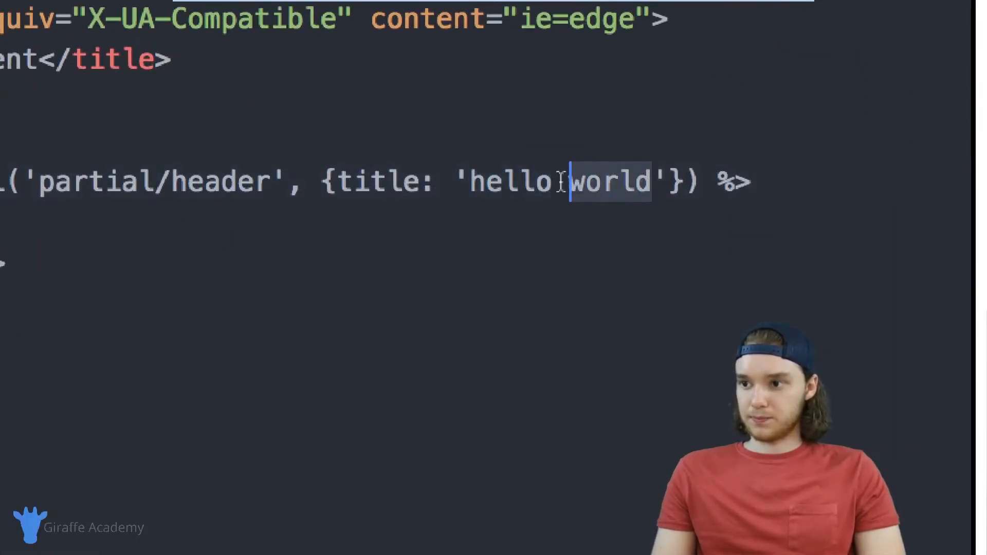
# Change the passed title from 'hello world' to 'blue', then to 'red'.
pyautogui.write('blue')
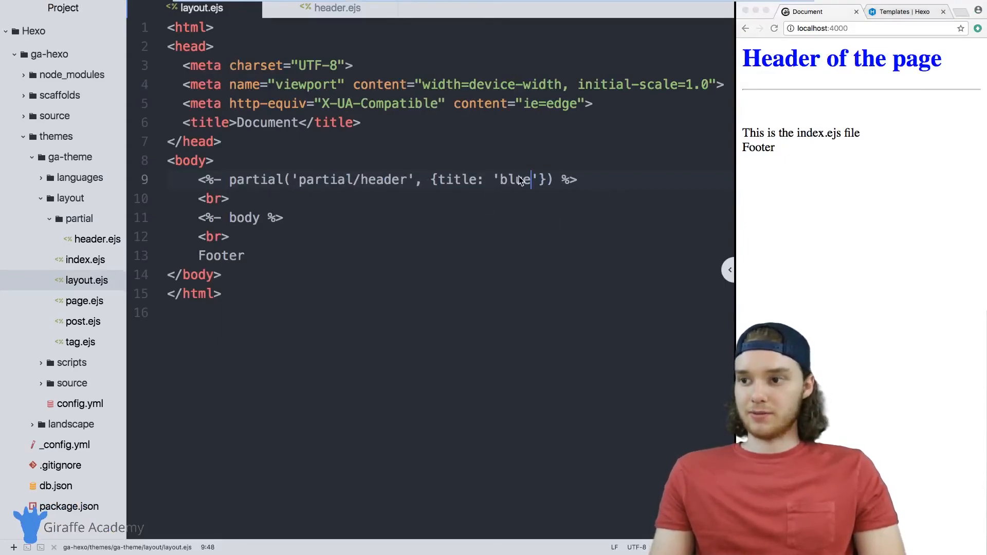
pyautogui.write('red')
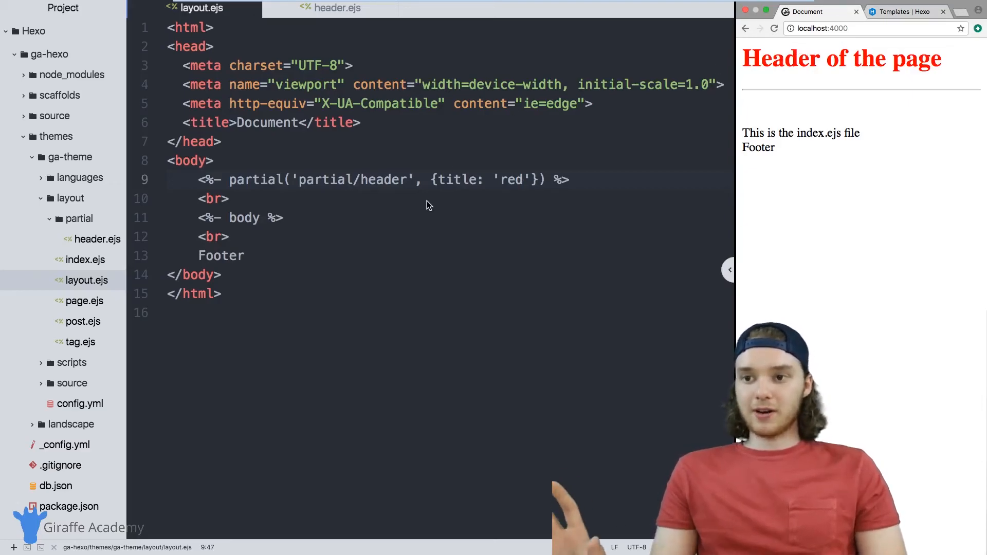
pyautogui.moveTo(599, 186)
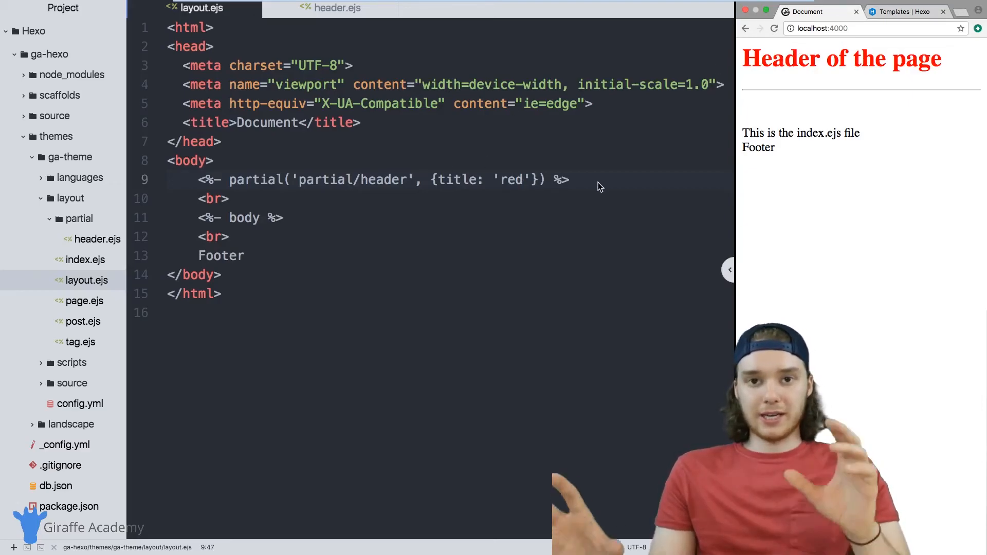